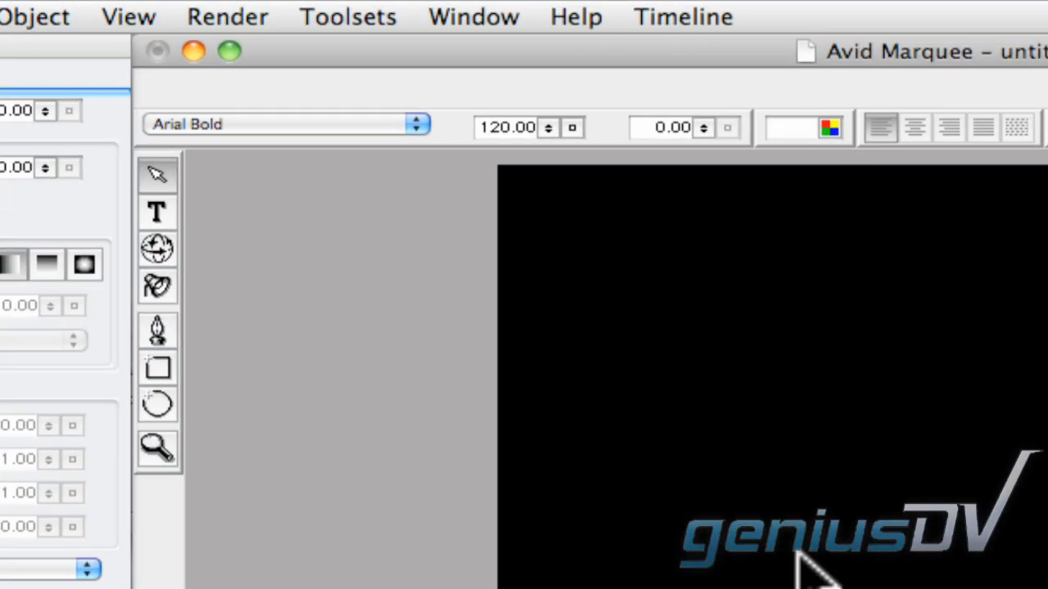
Add a text object reading 'GeniusDV' in white Arial Bold.
click(347, 16)
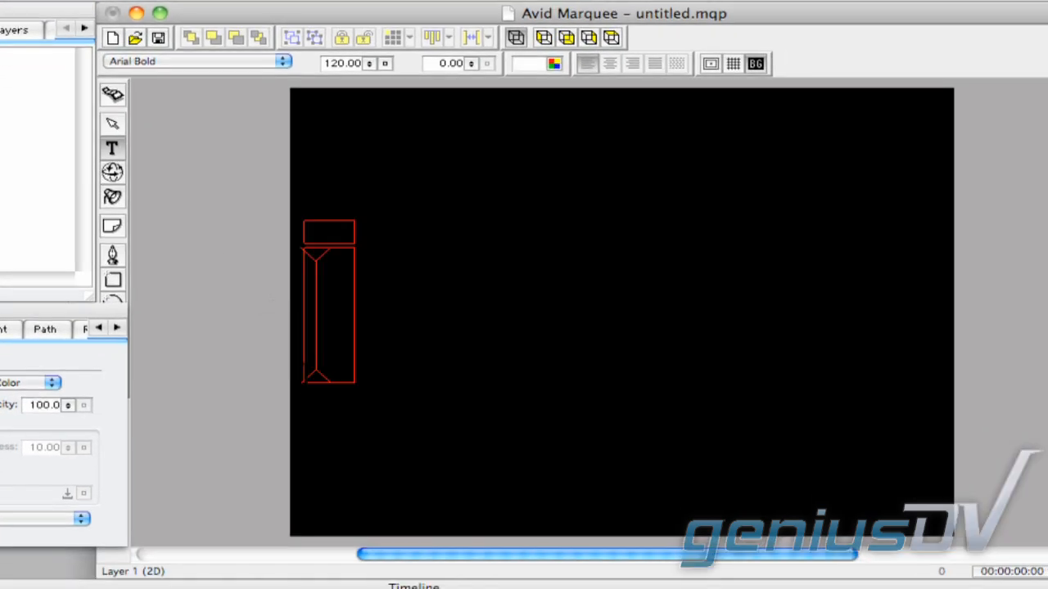
text(GeniusDV)
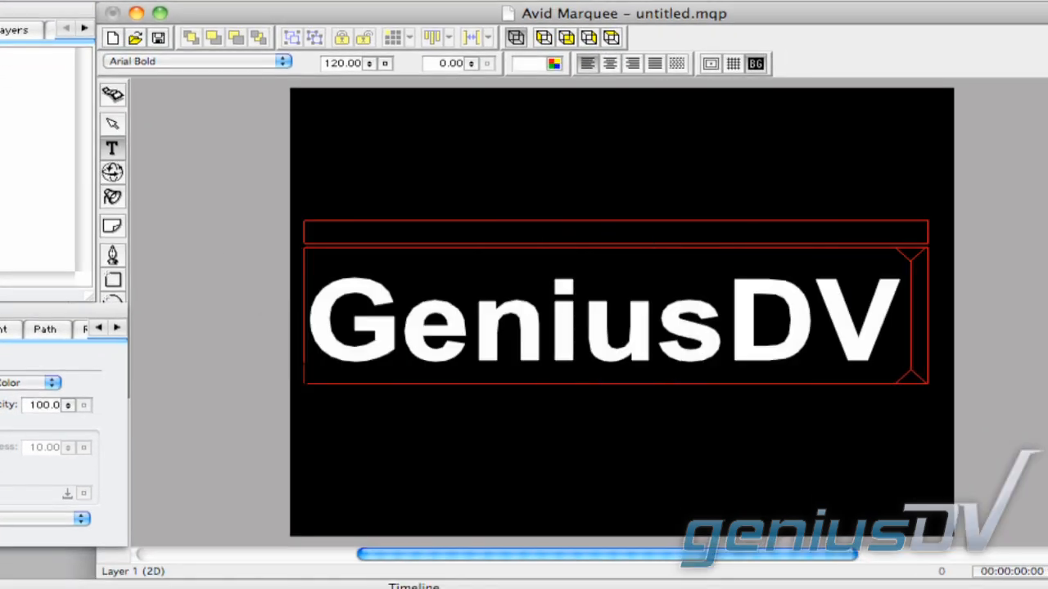
mouse_move(196, 172)
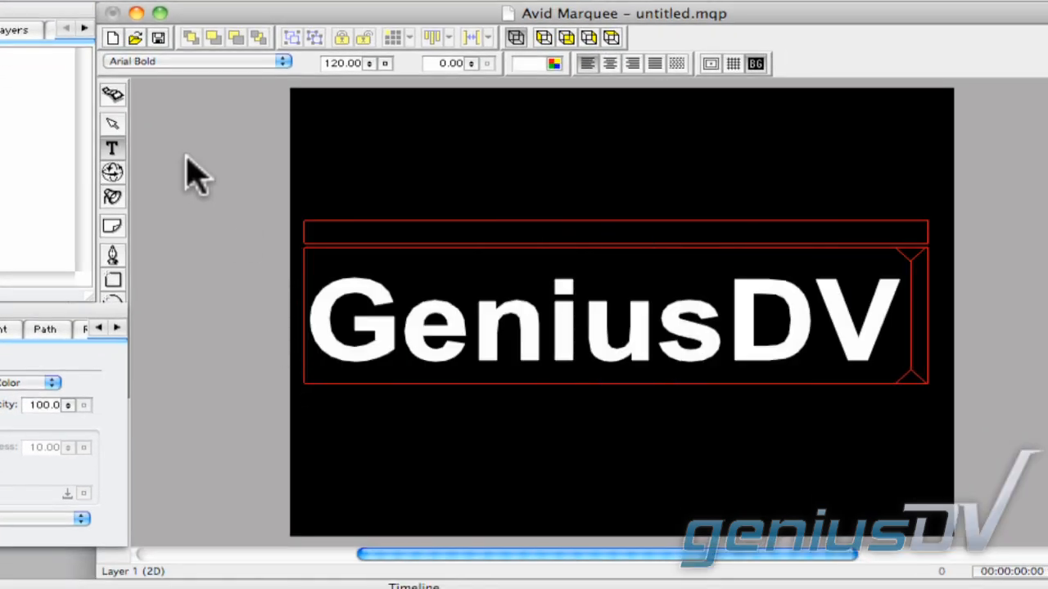
In Surfaces Properties, enable lighting, set Type to Gradient and Mapping to Container.
click(112, 123)
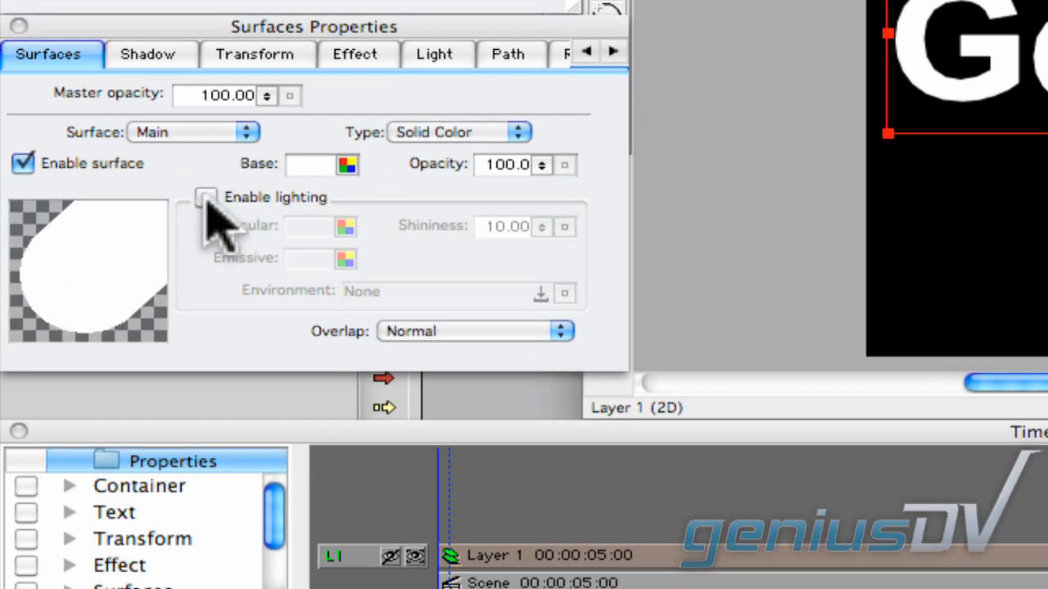
click(205, 196)
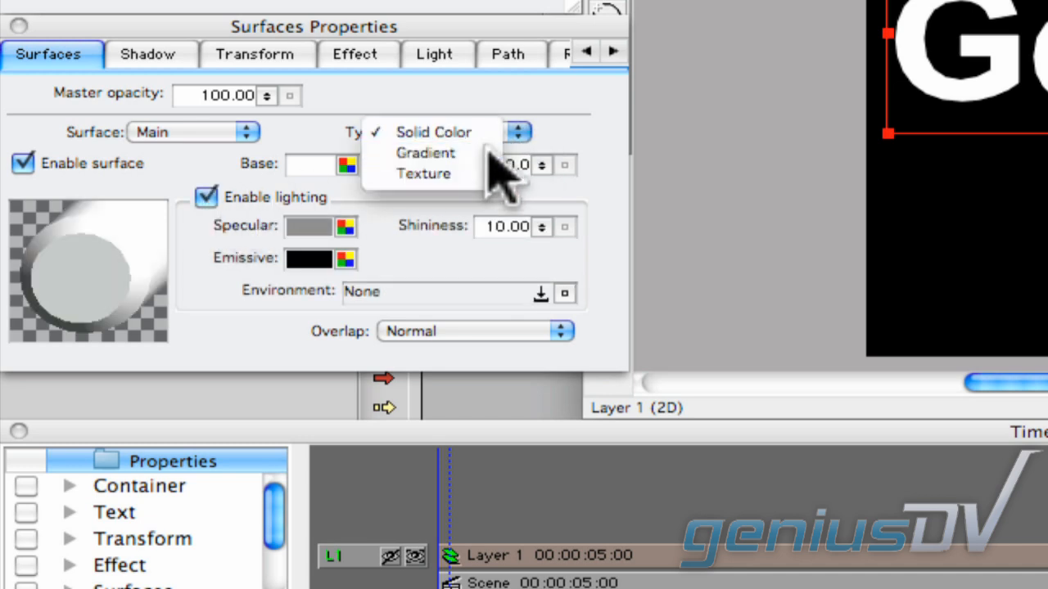
click(425, 153)
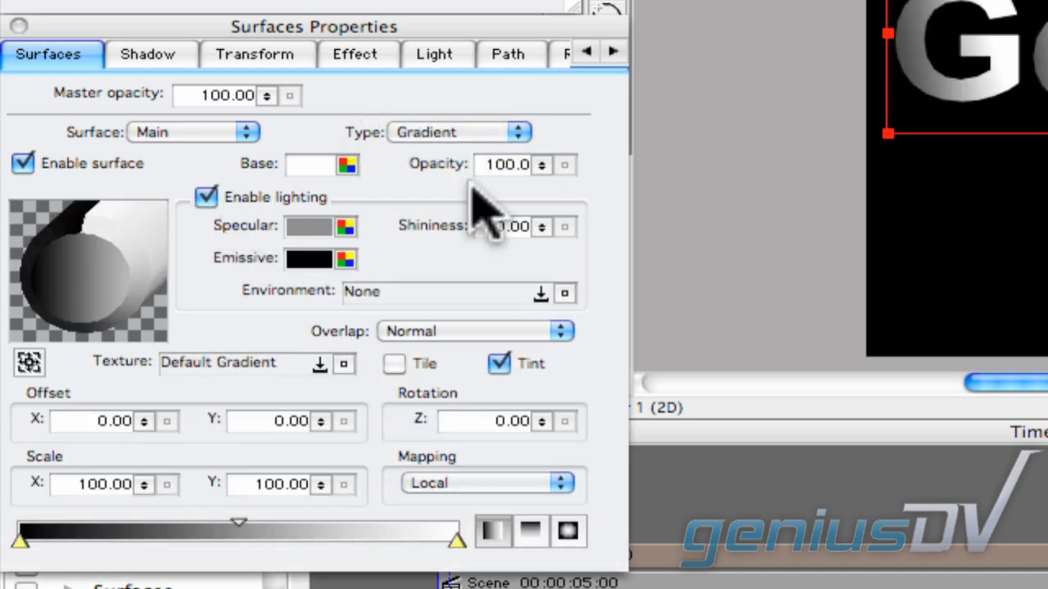
click(561, 483)
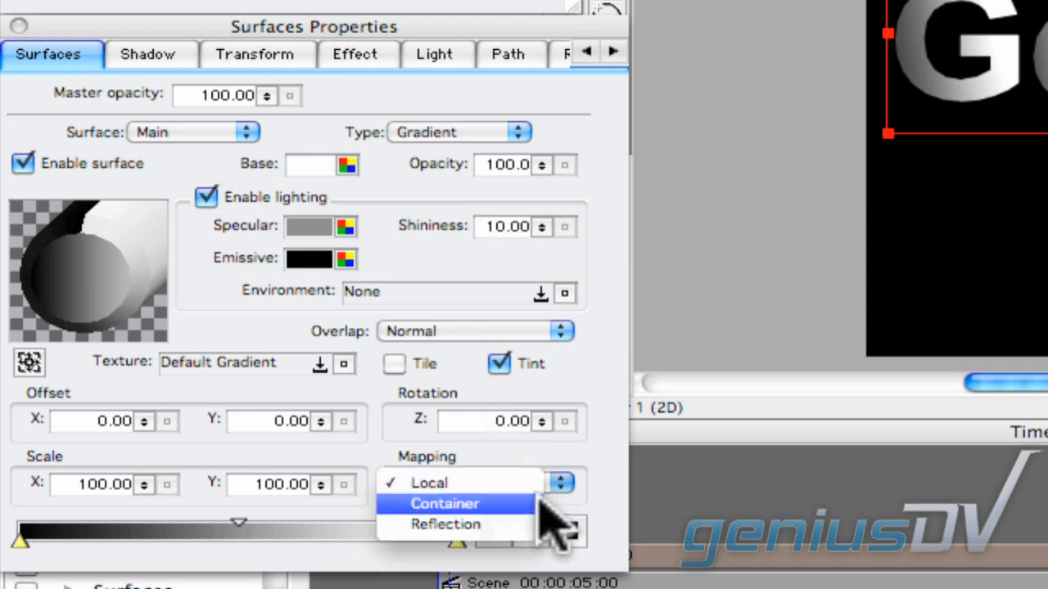
click(444, 504)
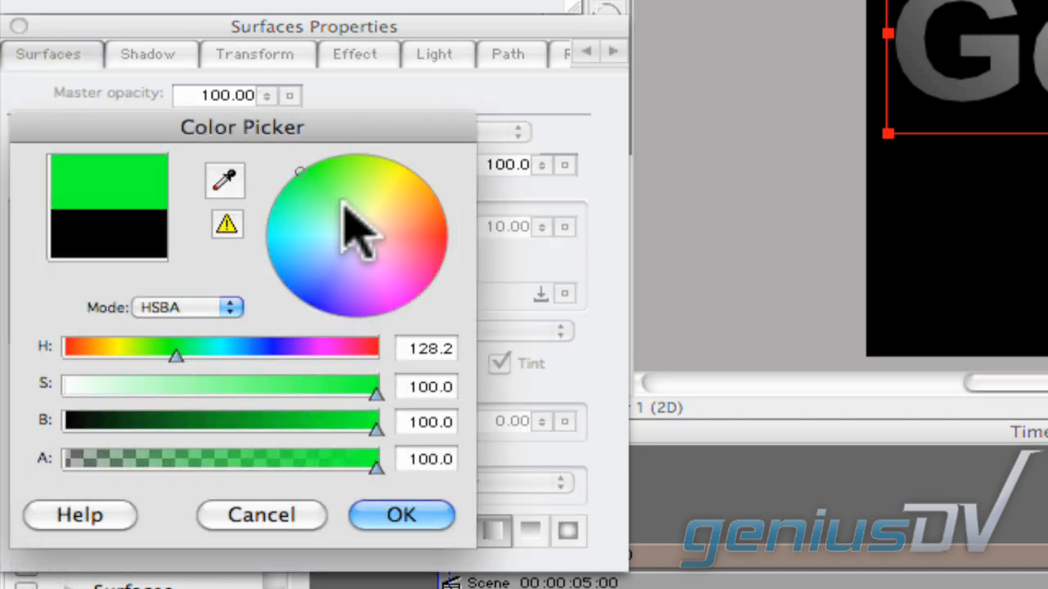
Pick a bright green for the left gradient stop and confirm it.
drag(176, 355, 171, 355)
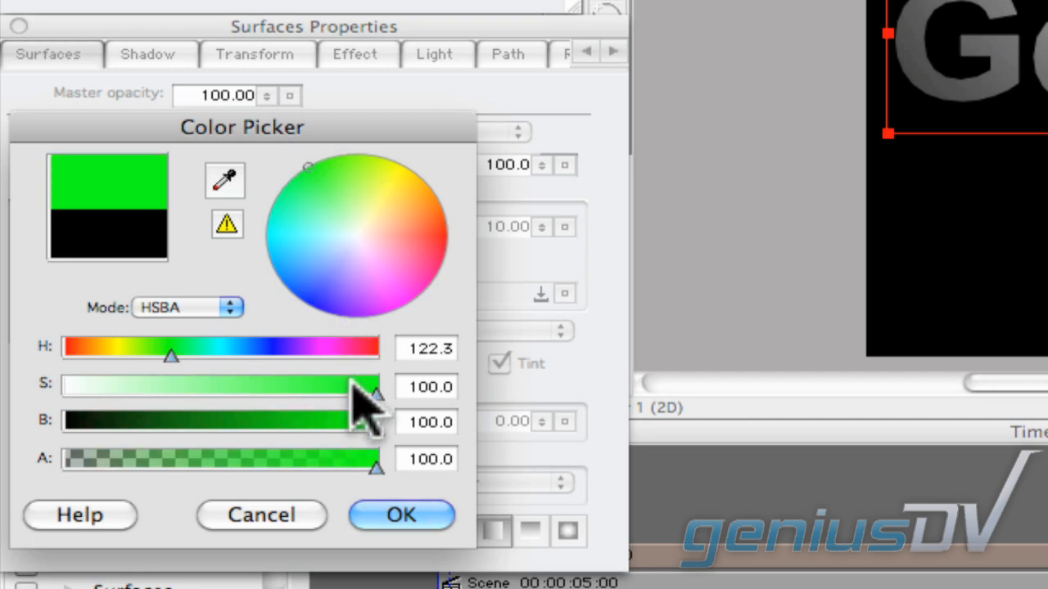
click(401, 515)
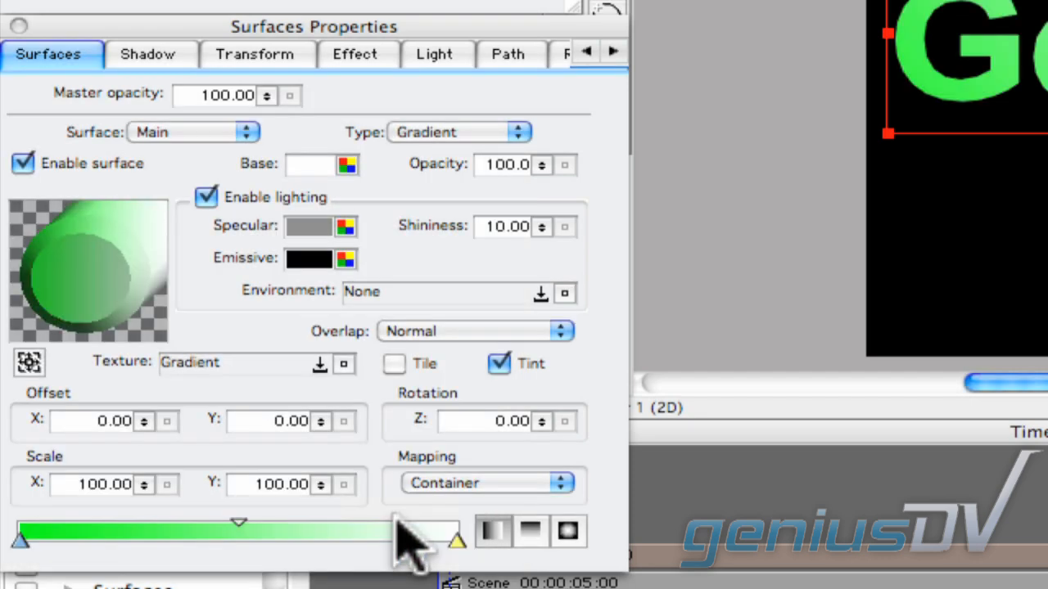
click(353, 54)
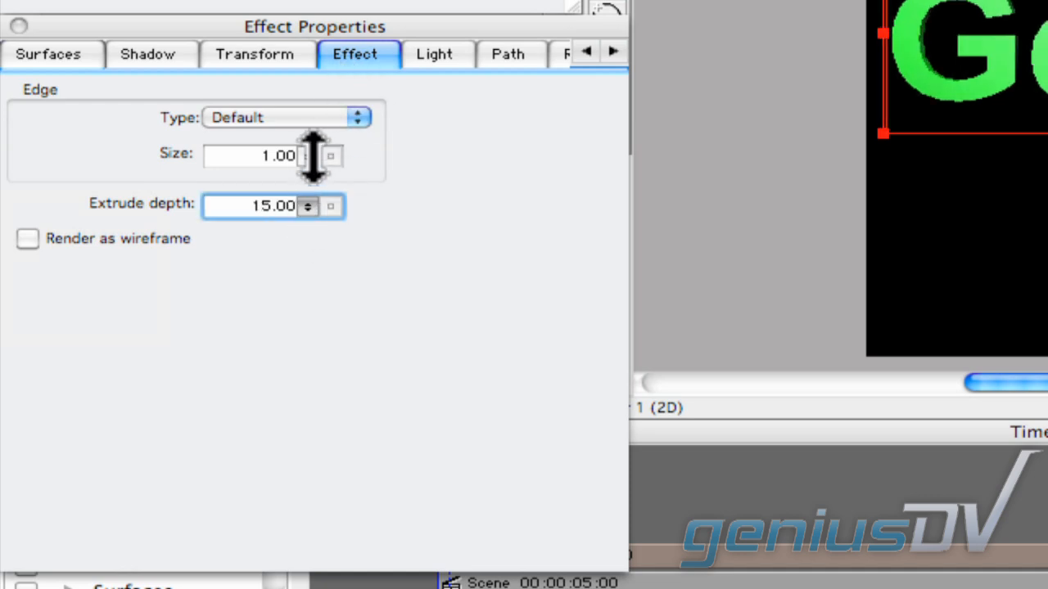
Raise the title's Extrude depth from 15 to 21 with the stepper arrow.
click(307, 201)
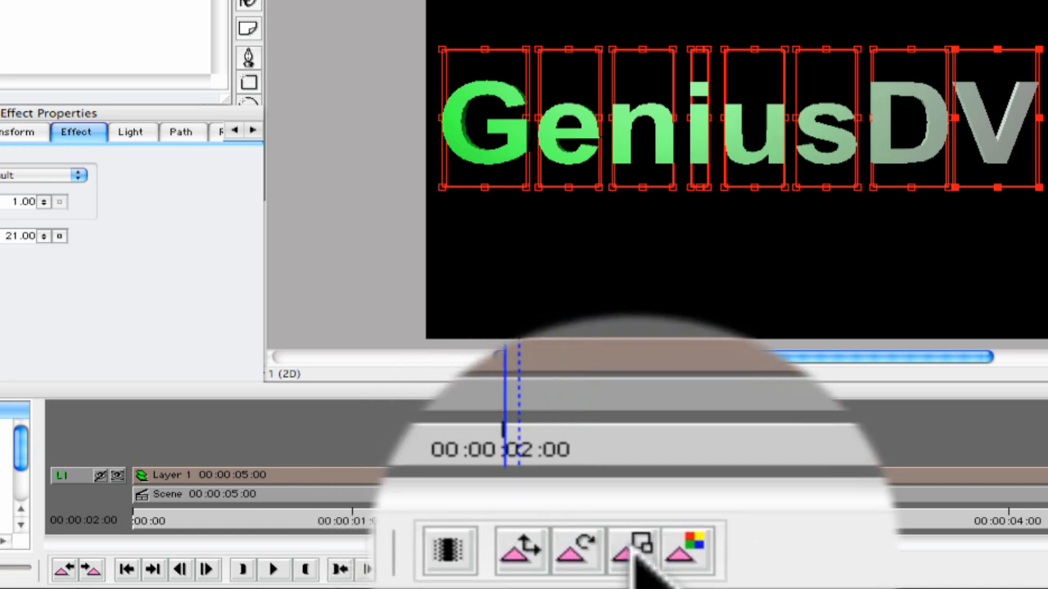
mouse_move(671, 544)
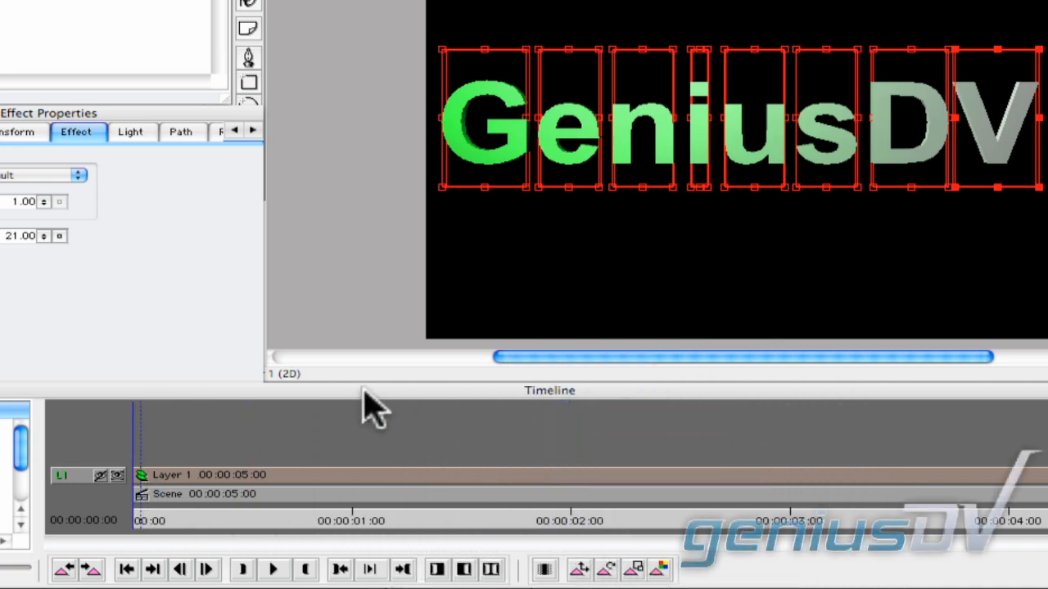
mouse_move(490, 241)
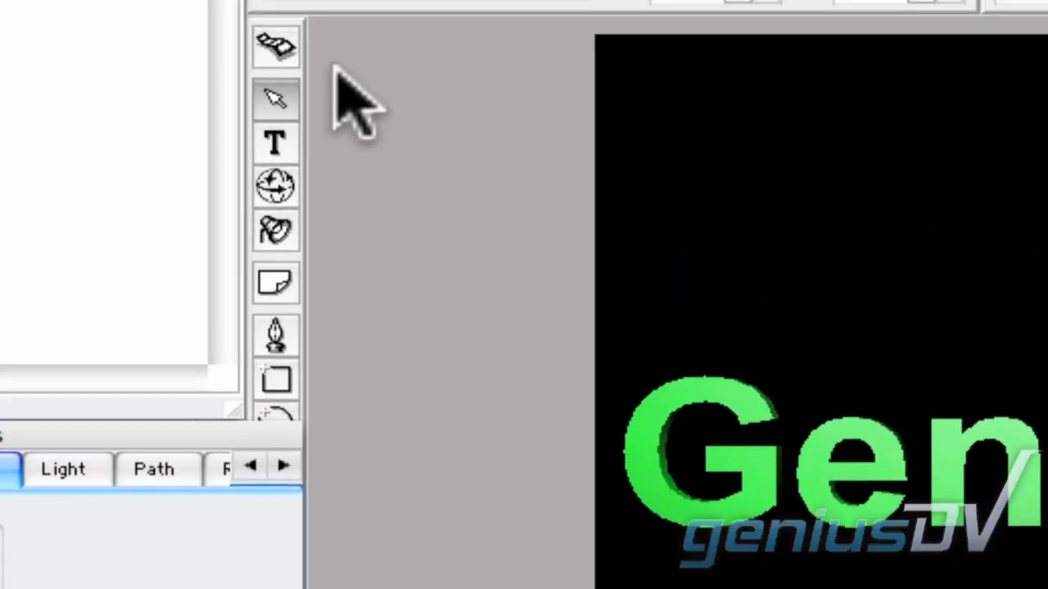
Select the top toolbox tool to switch editing mode, turning on auto-animation.
click(276, 47)
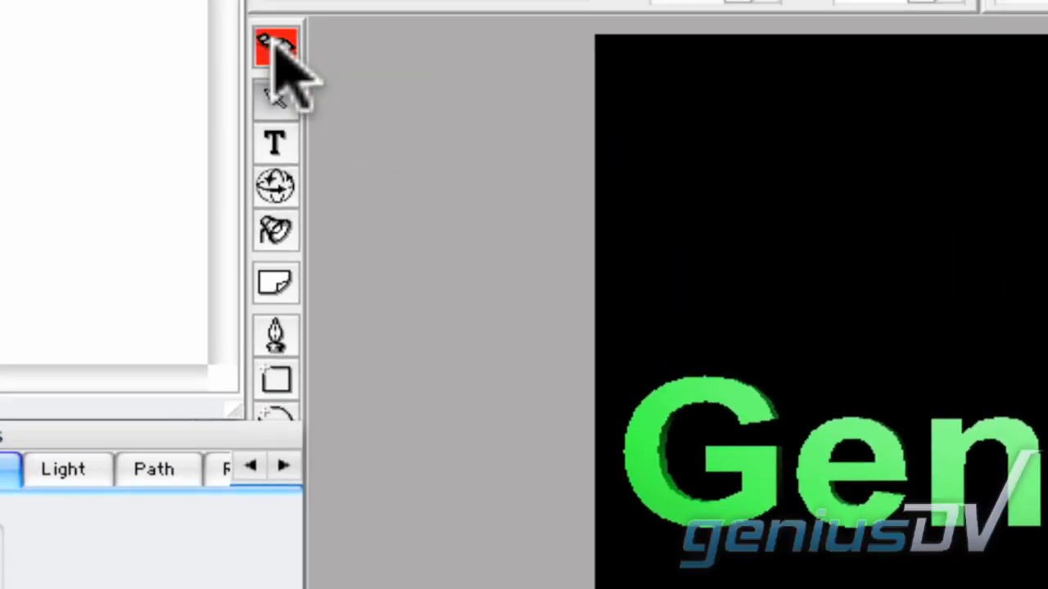